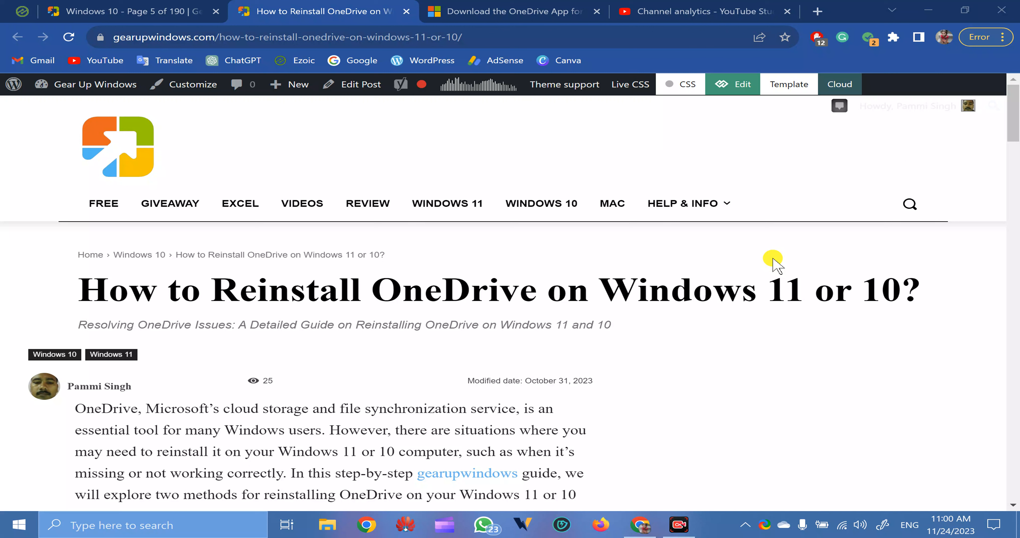
mouse_move(774, 263)
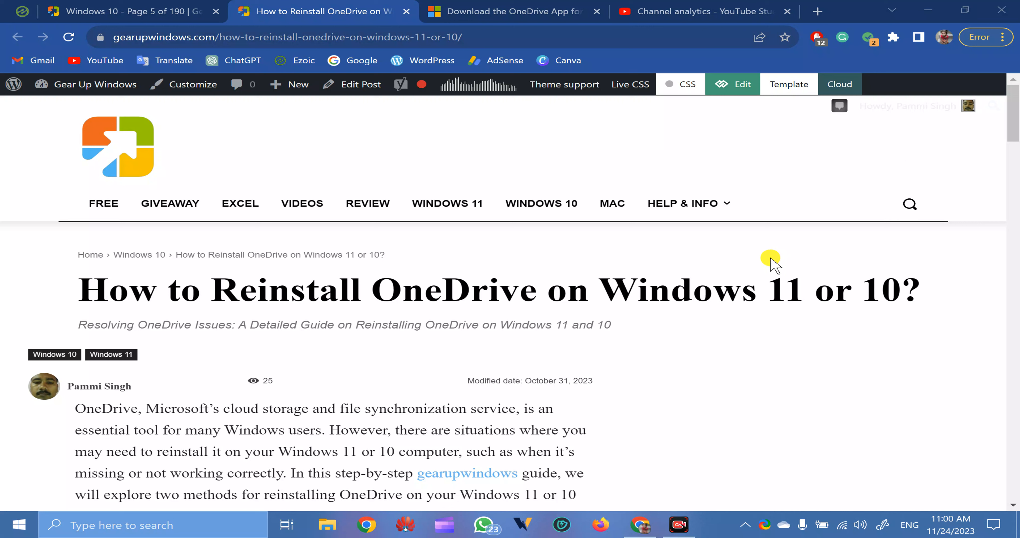
mouse_move(145, 512)
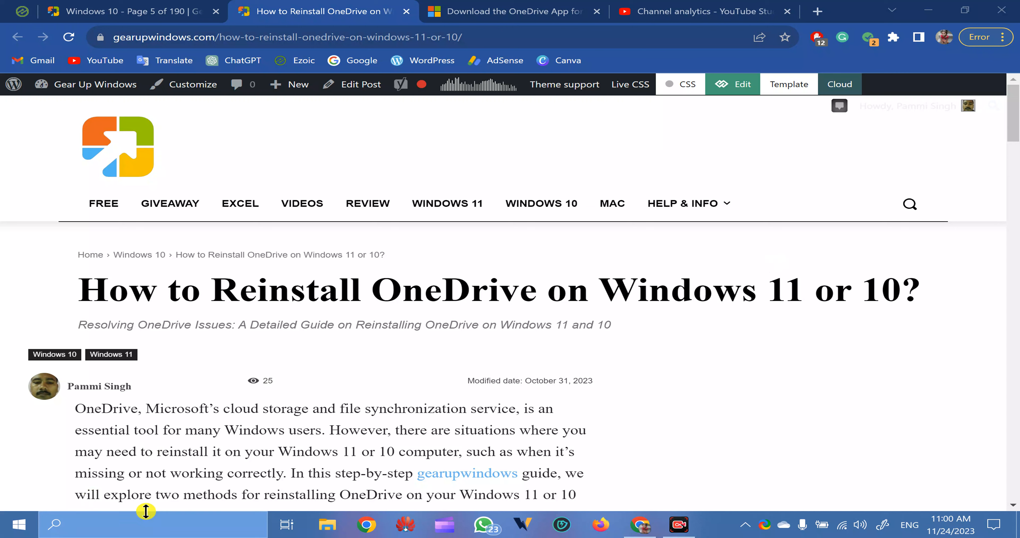
Search the Start menu for cmd and bring up Command Prompt's Run as administrator option
left_click(18, 524)
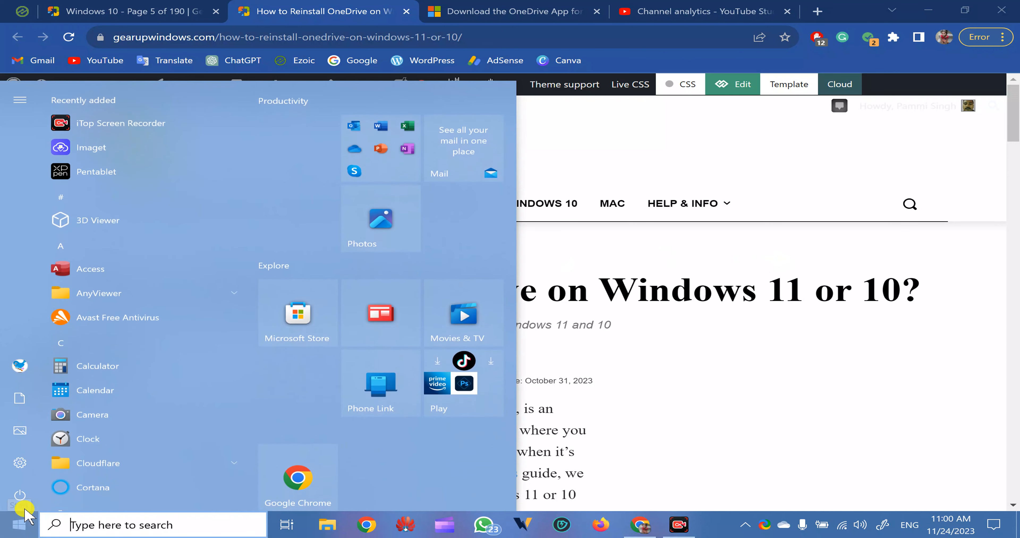
type("cmd")
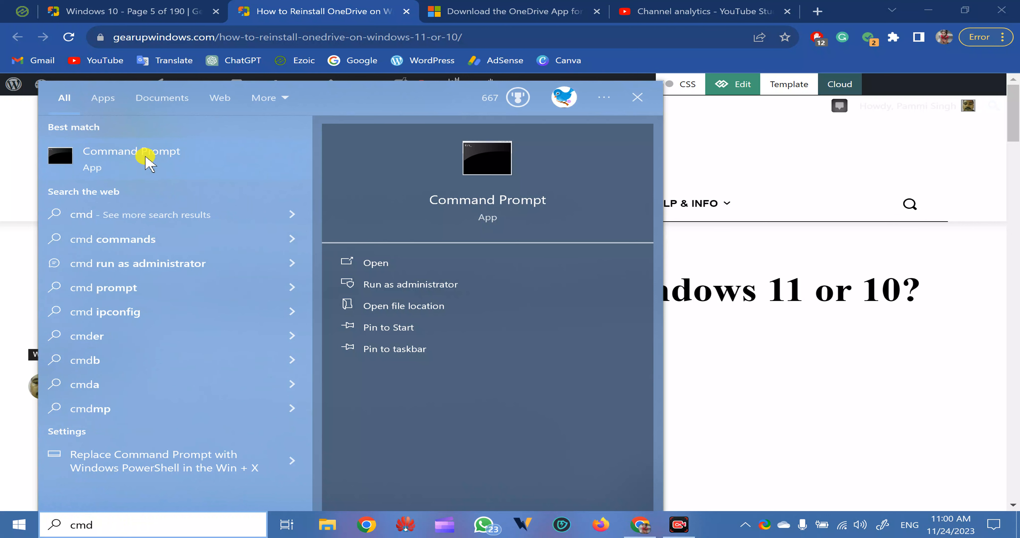
right_click(131, 156)
type("winget install --id microsoft.onedrive")
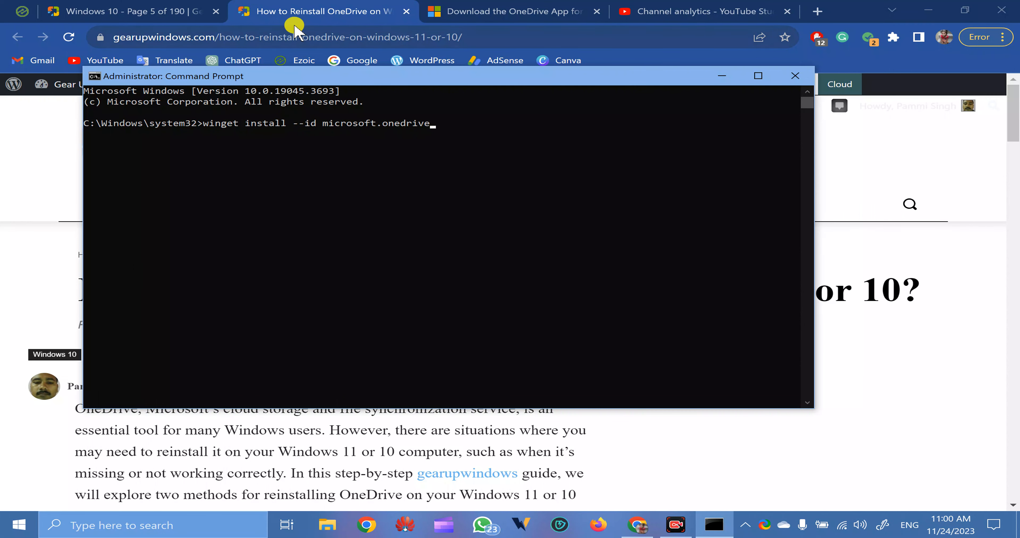
mouse_move(218, 144)
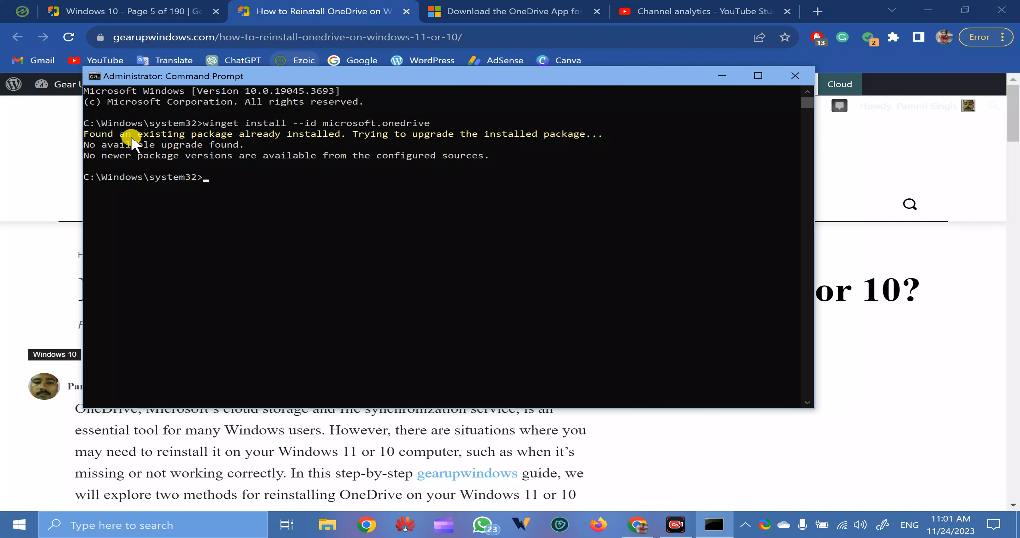
mouse_move(150, 148)
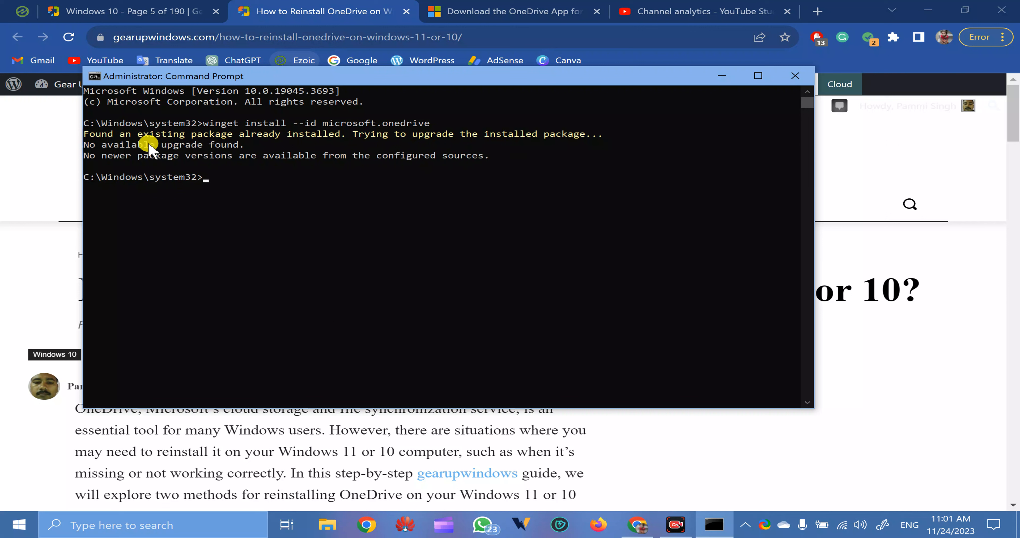
mouse_move(229, 155)
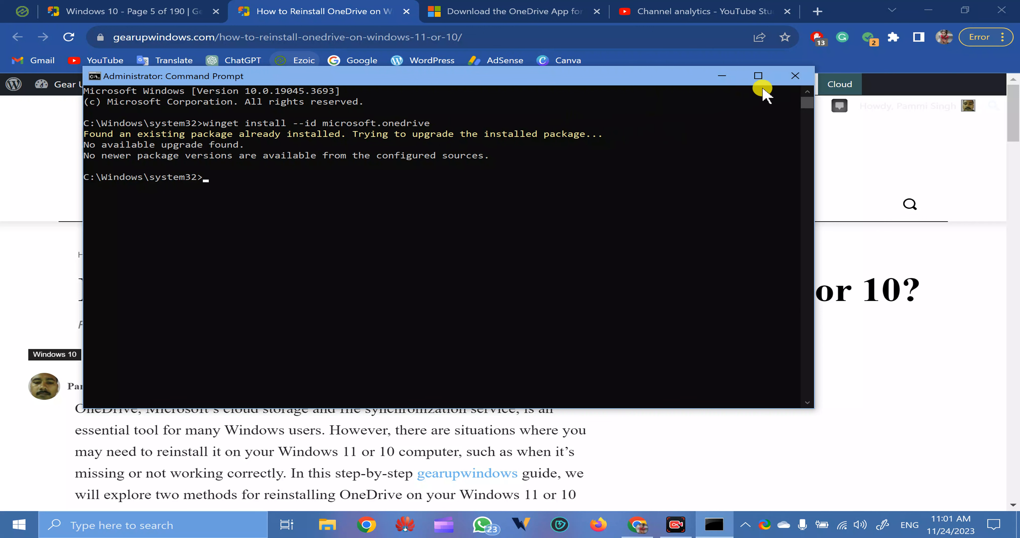
mouse_move(795, 76)
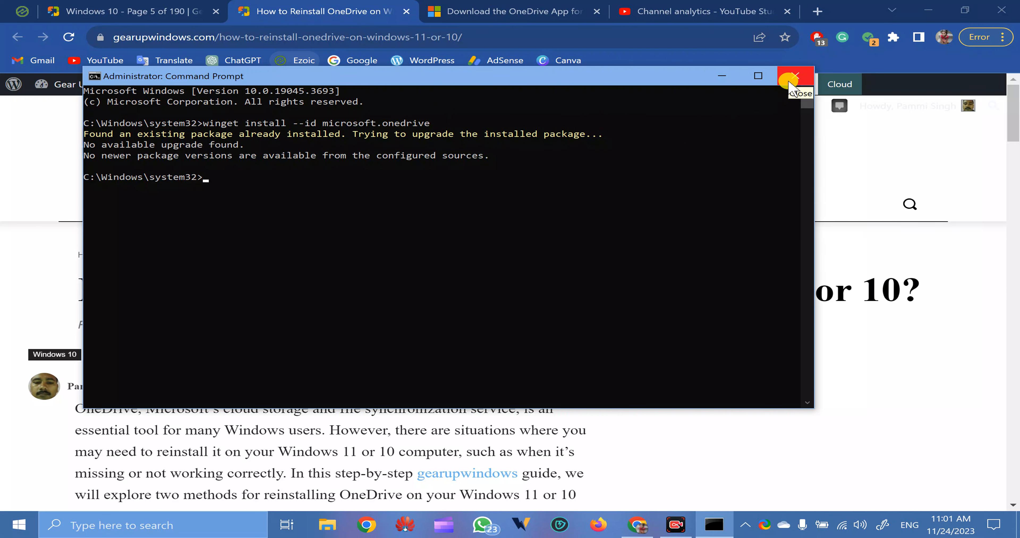
Close Command Prompt, review Chrome's Download OneDrive page, then close that tab
left_click(796, 75)
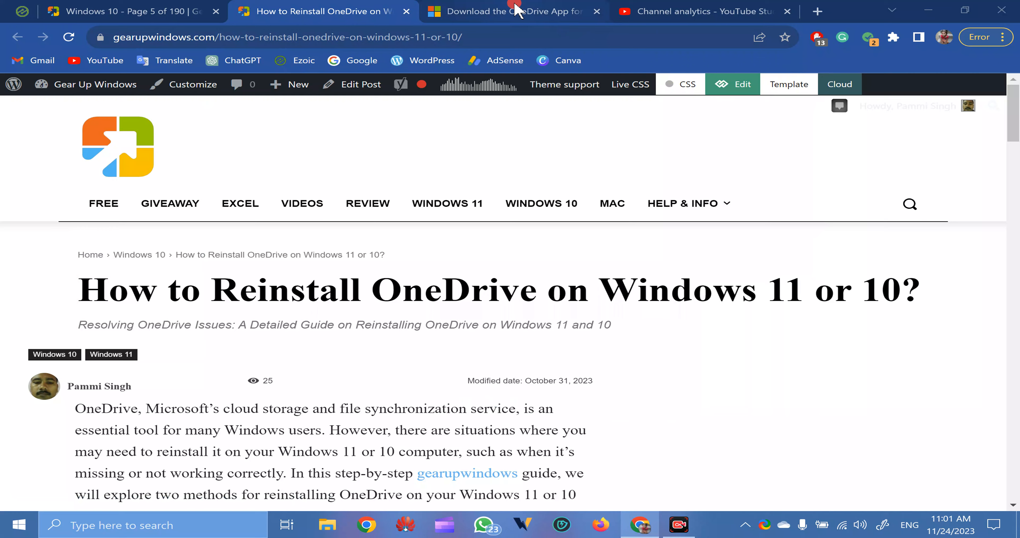
left_click(513, 12)
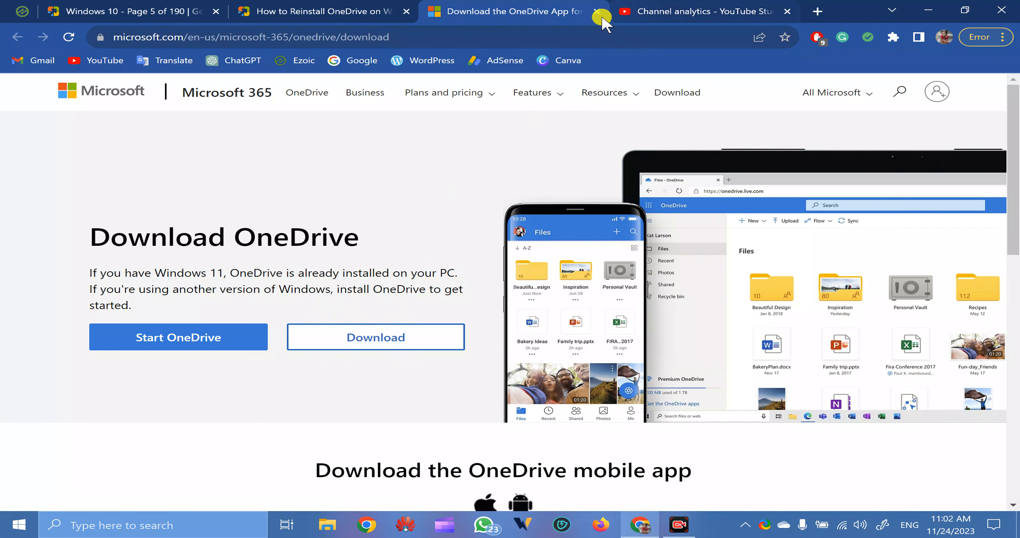
left_click(599, 11)
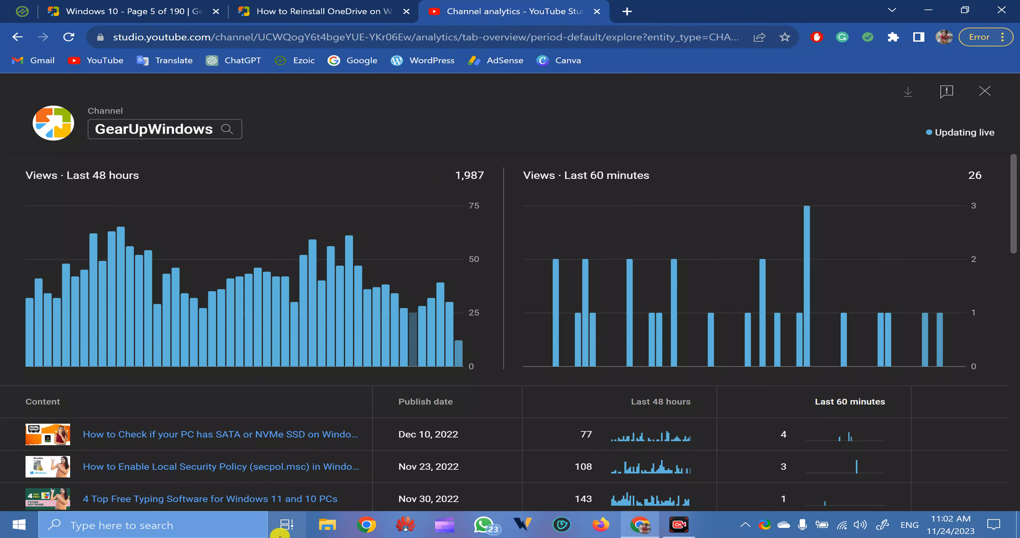
left_click(319, 11)
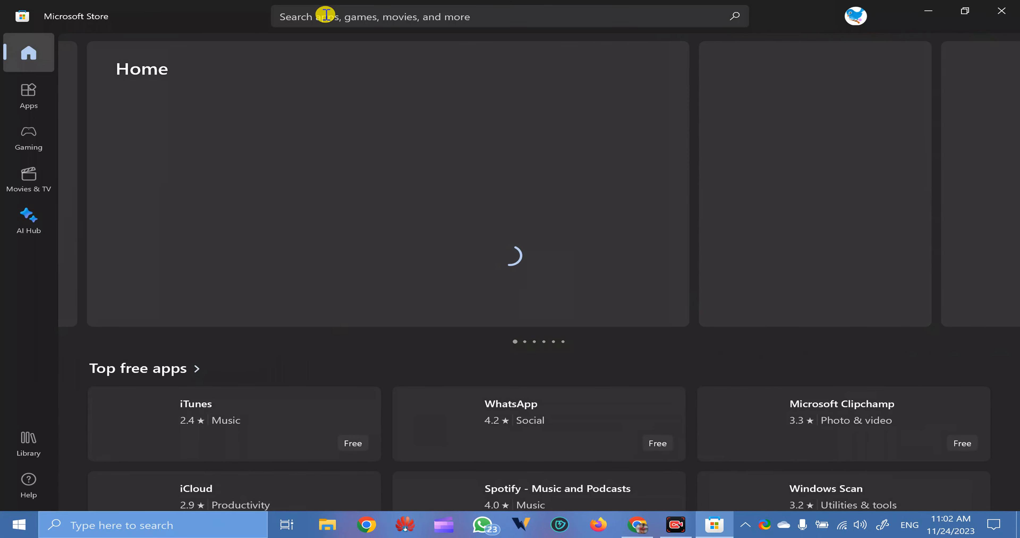
Search the Store for onedrive and start the OneDrive app download via Get
type("oonedrive")
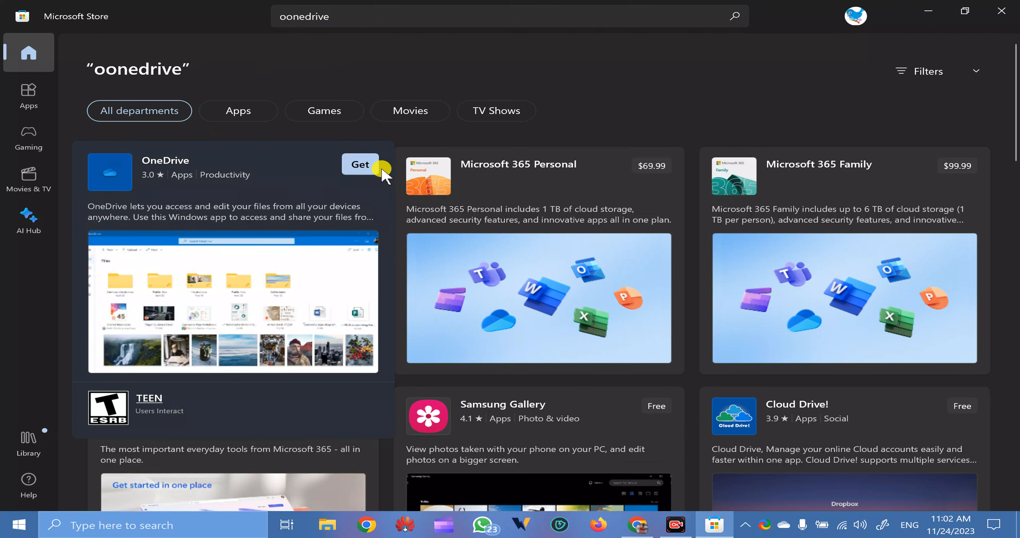
left_click(360, 165)
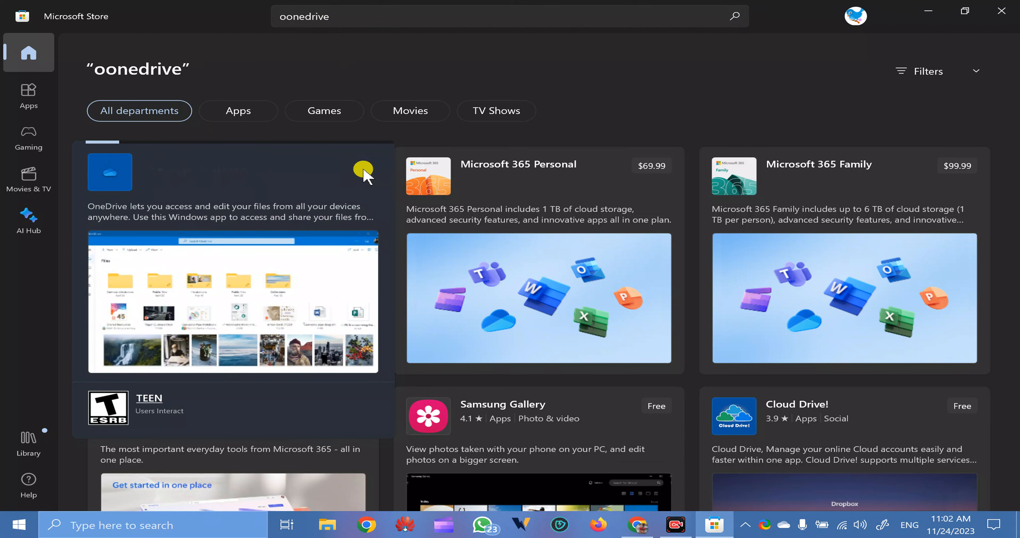
left_click(363, 172)
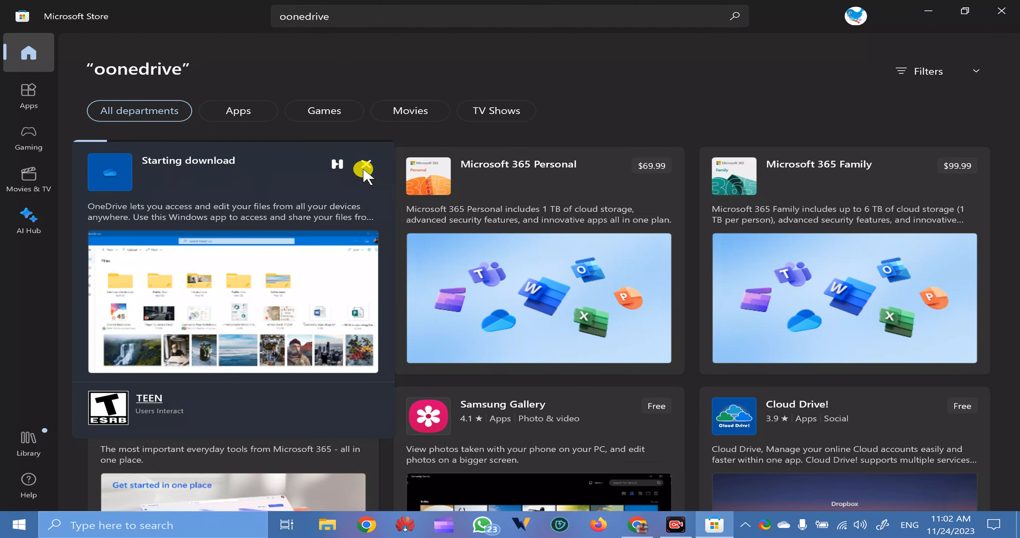